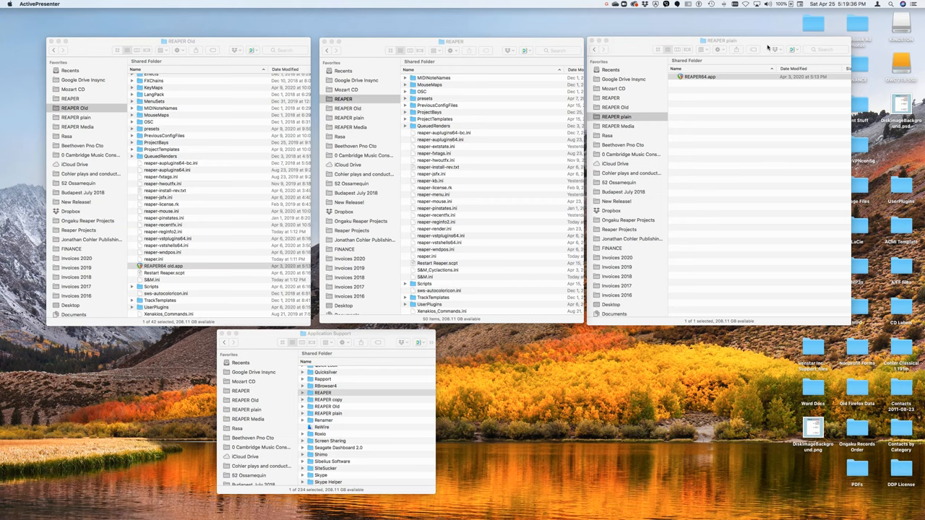
- Rename REAPER64.app in the REAPER plain folder to 'REAPER64 plain.app'
click(699, 77)
text( plain)
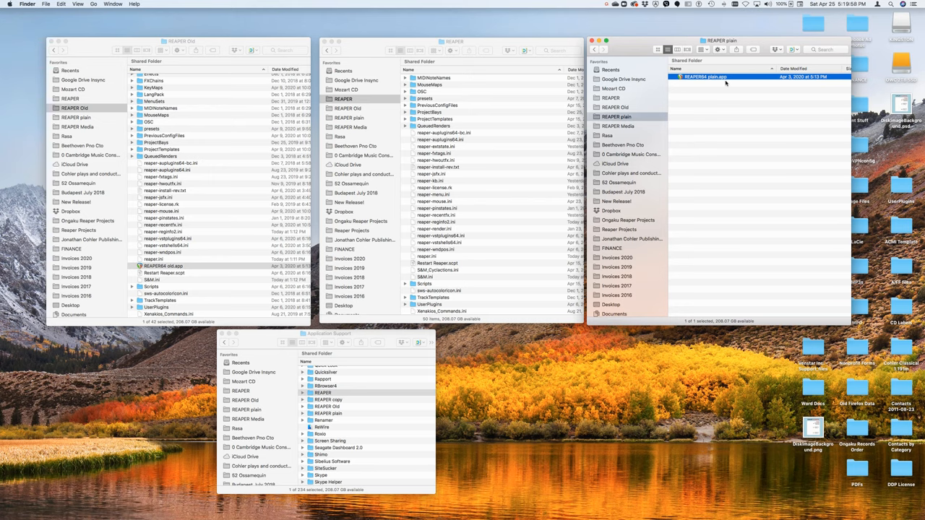
mouse_move(708, 217)
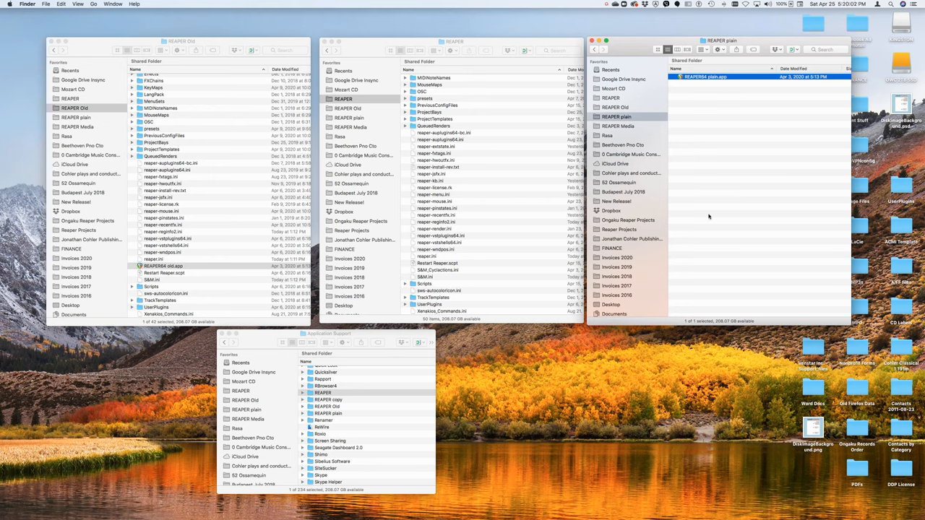
mouse_move(706, 298)
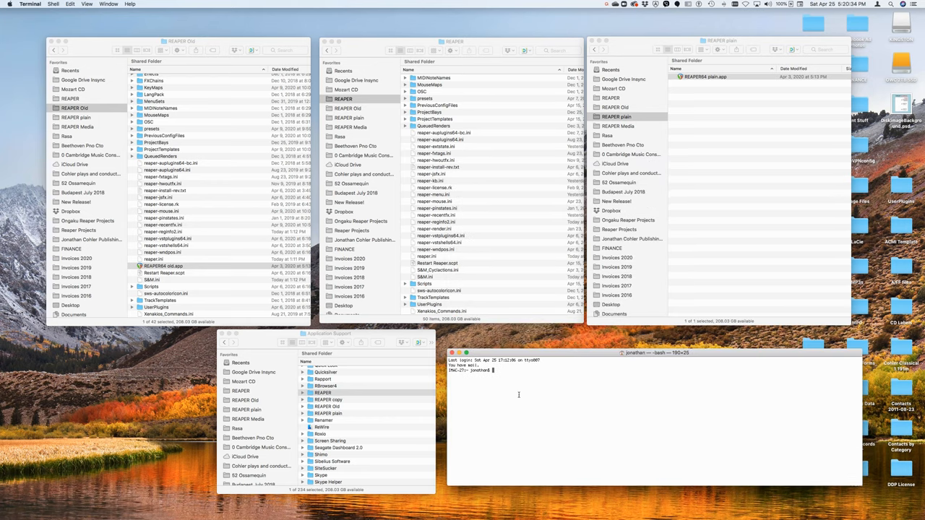
mouse_move(824, 133)
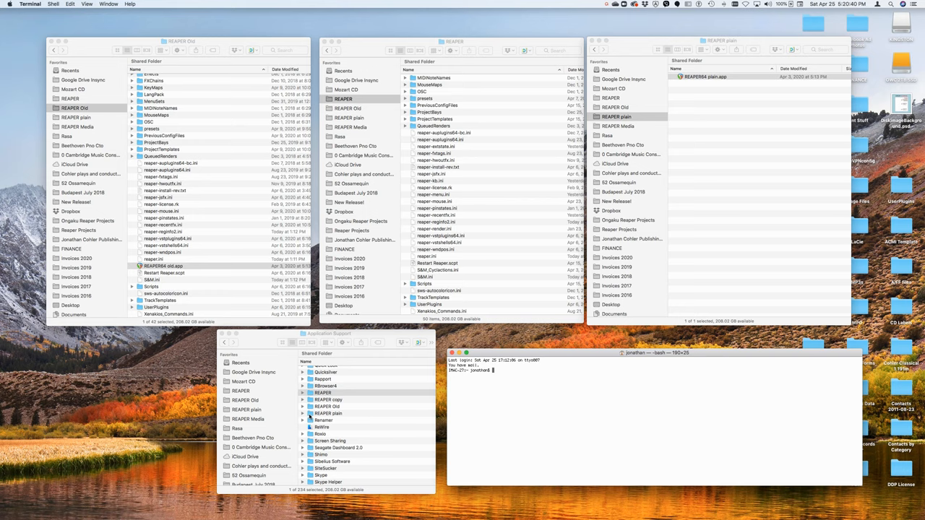
- Change the Terminal directory into the REAPER plain support folder using cd
click(329, 413)
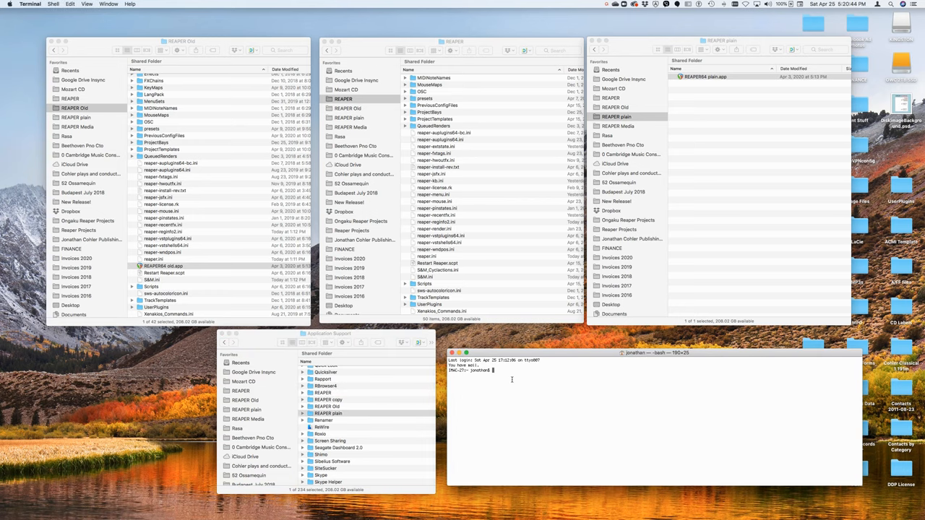
text(cd)
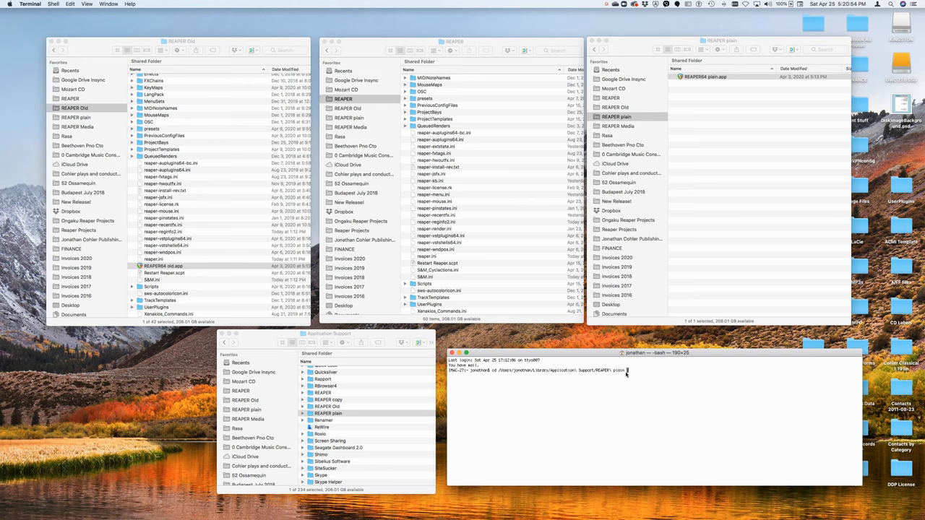
key(Return)
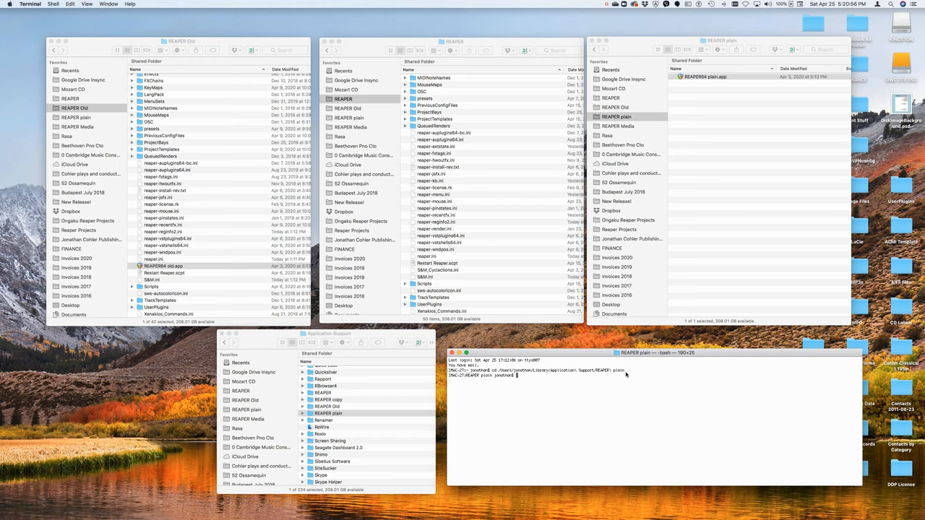
mouse_move(685, 276)
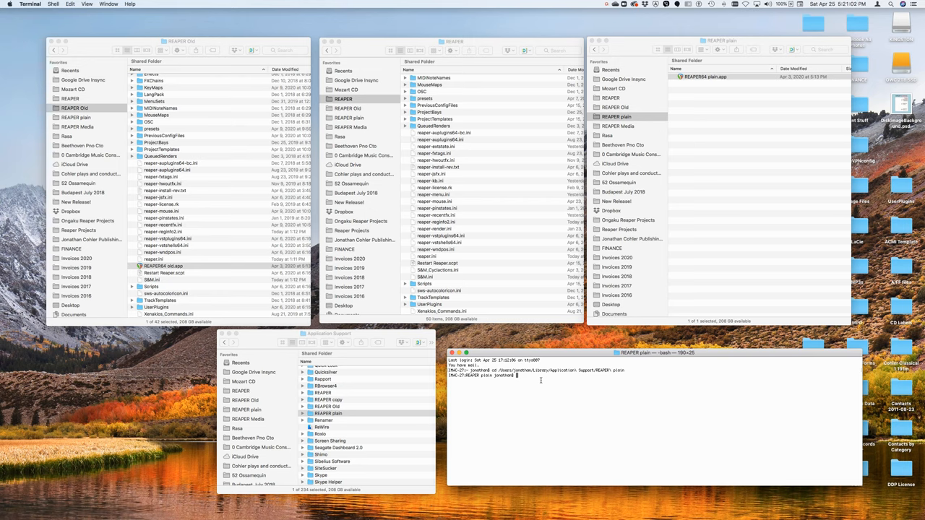
- Create an empty reaper.ini there with touch
text(touch)
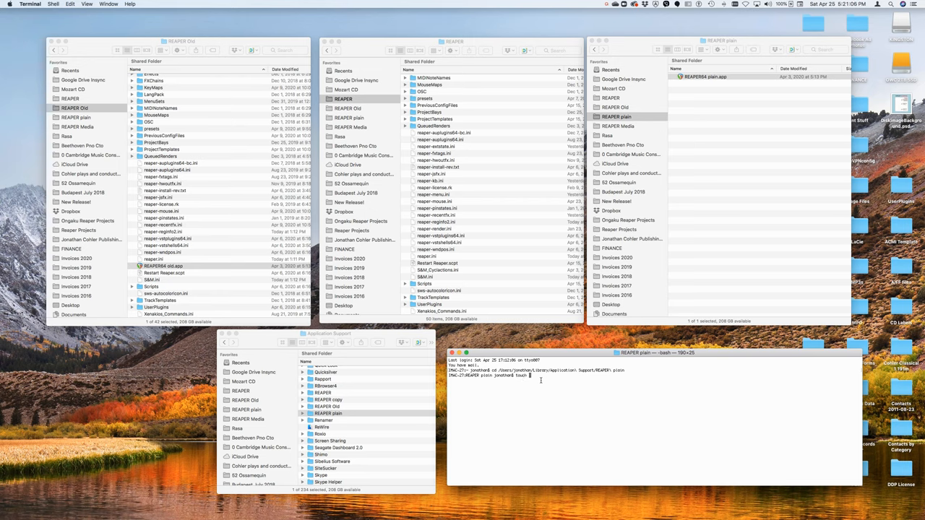
text(reaper.ini)
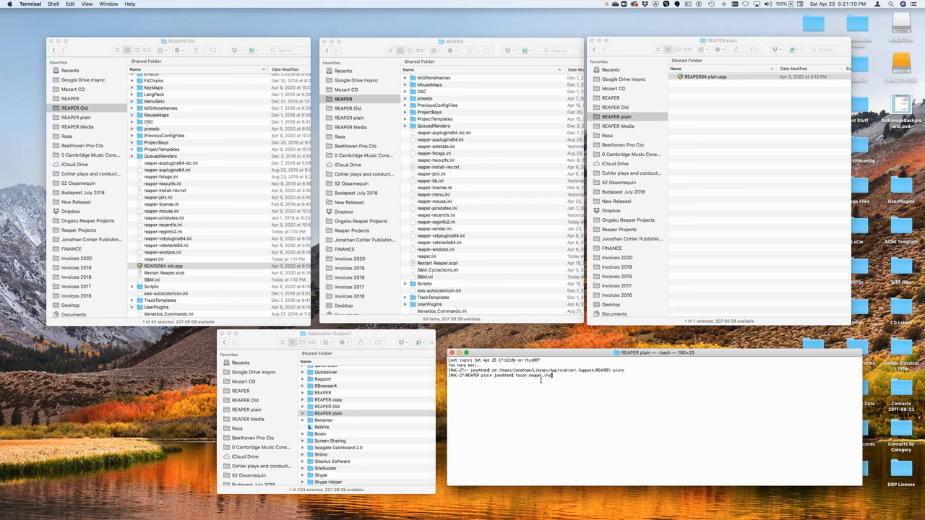
key(Return)
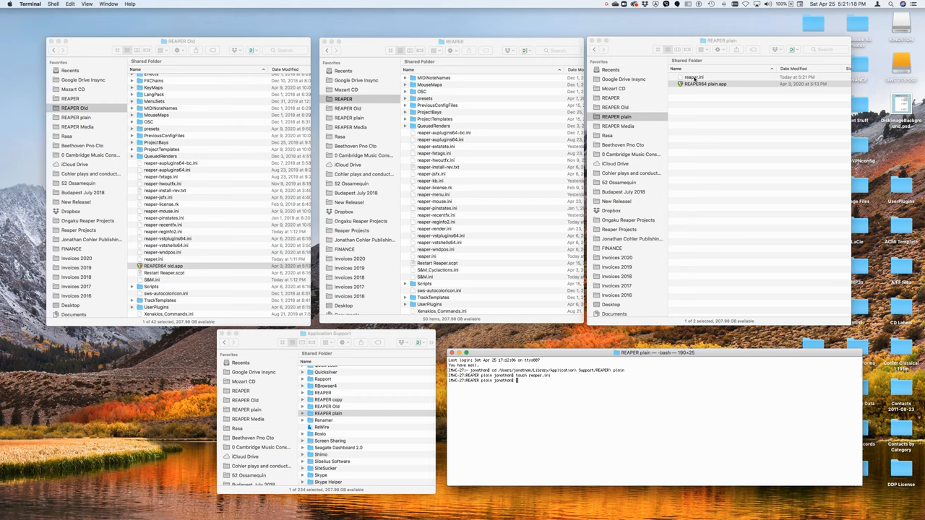
- Launch REAPER64 plain.app from the REAPER plain Finder window
click(705, 84)
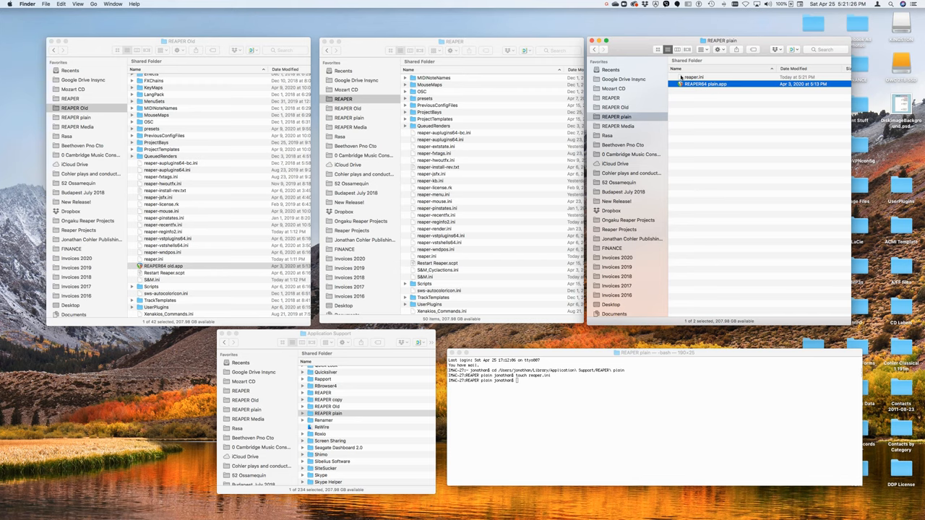
mouse_move(688, 121)
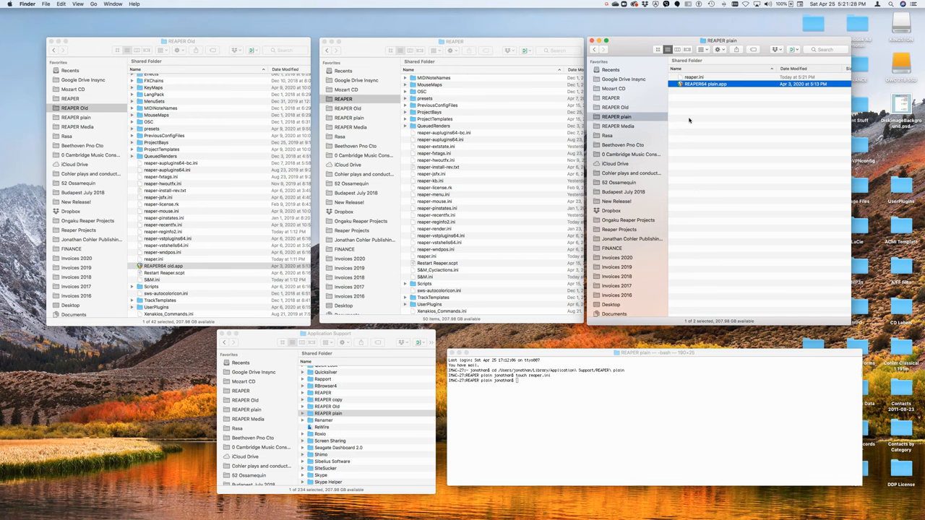
mouse_move(681, 110)
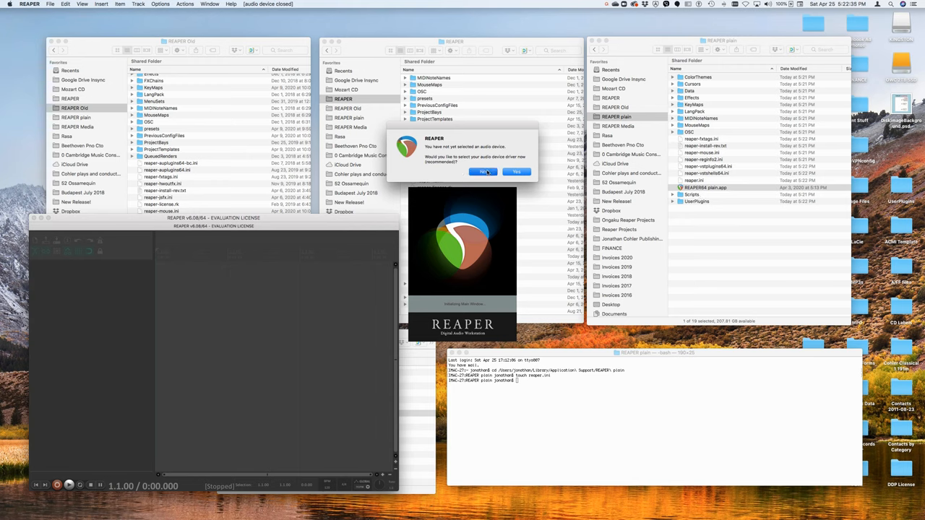
- Skip the audio device prompt and import reaper-license.rk from the REAPER Old folder
click(484, 172)
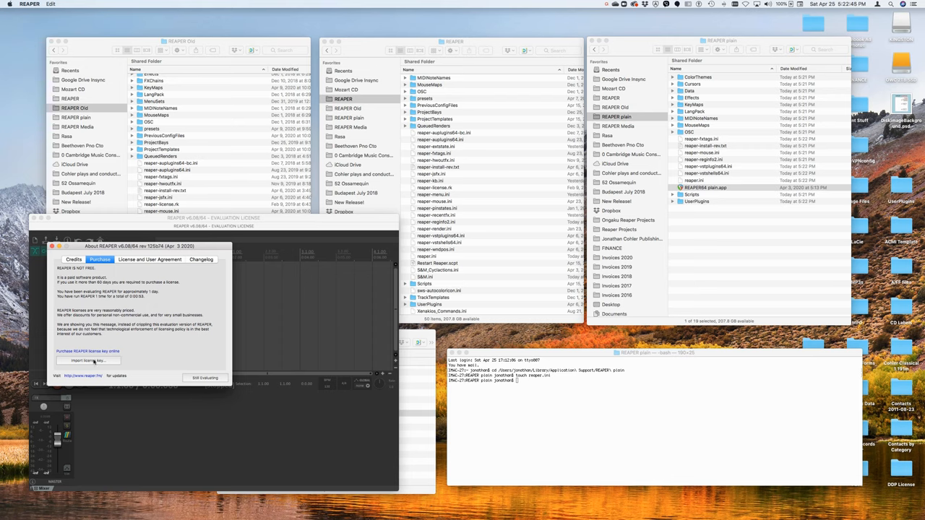
click(89, 361)
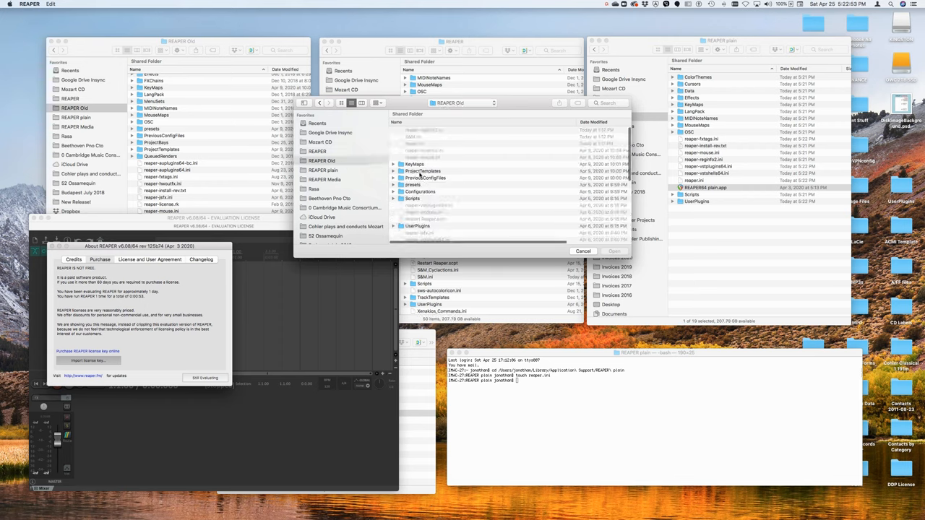
scroll(down, 3)
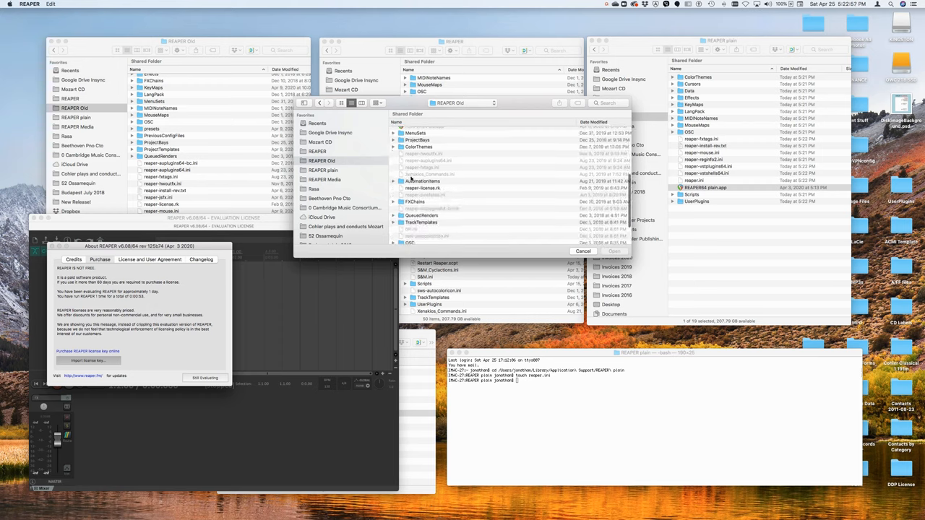
click(423, 187)
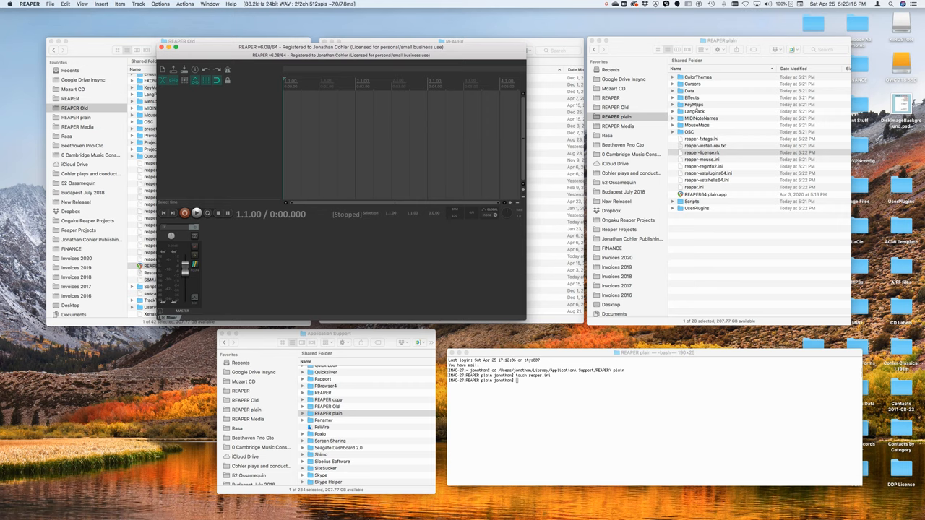
- Launch REAPER64 old.app from the REAPER Old folder, skipping the audio device prompt
click(705, 194)
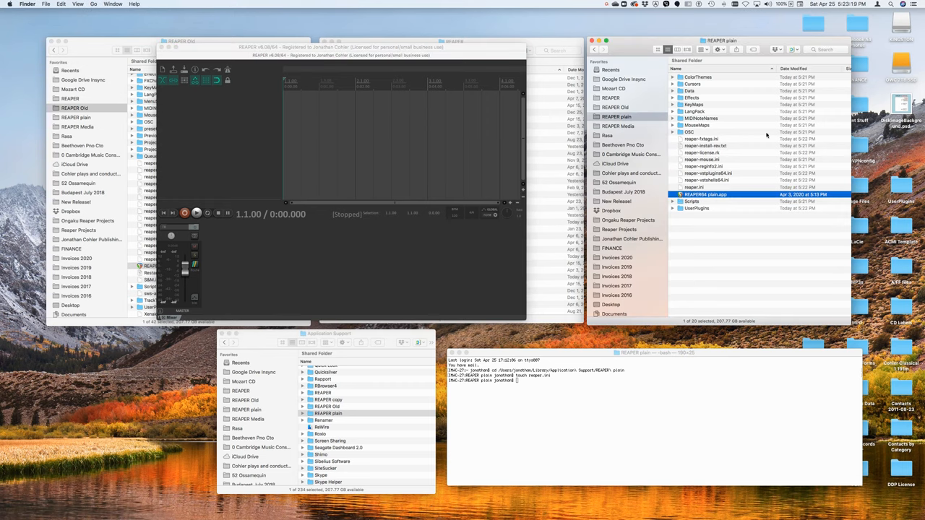
mouse_move(686, 110)
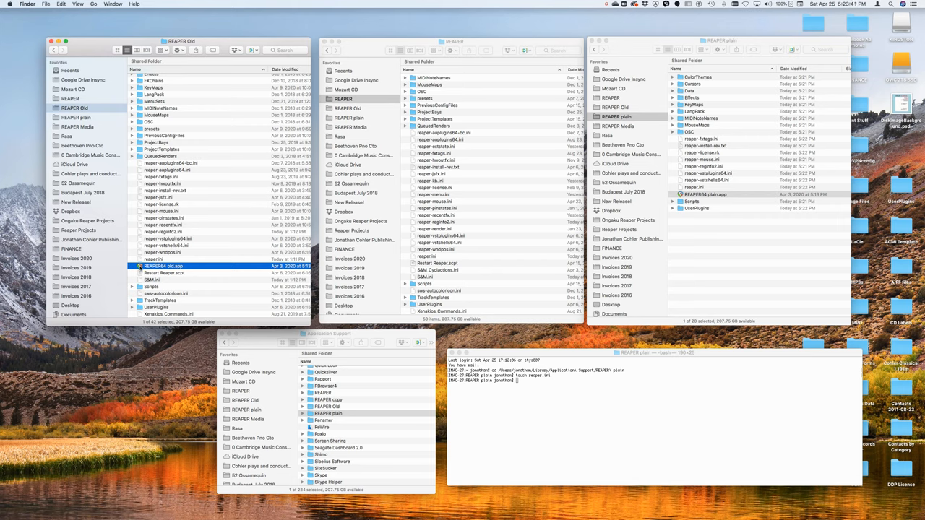
double_click(163, 266)
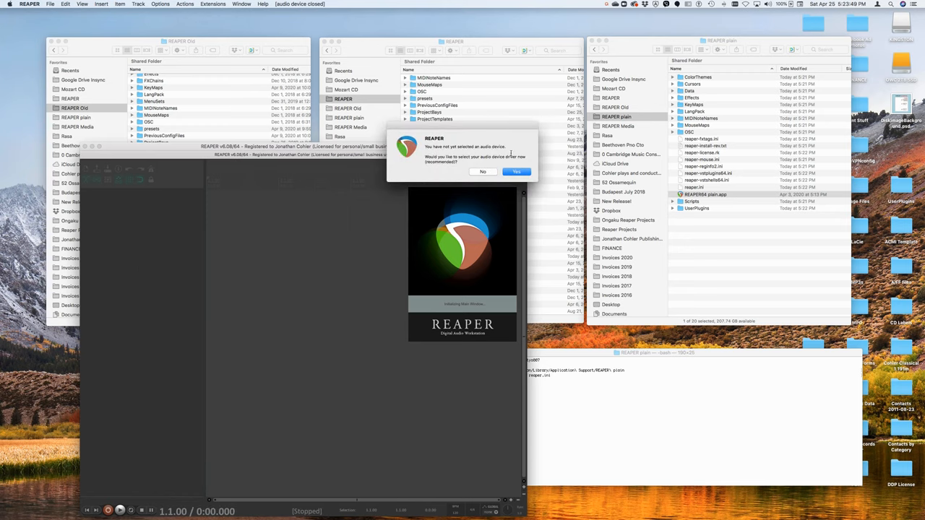
click(516, 171)
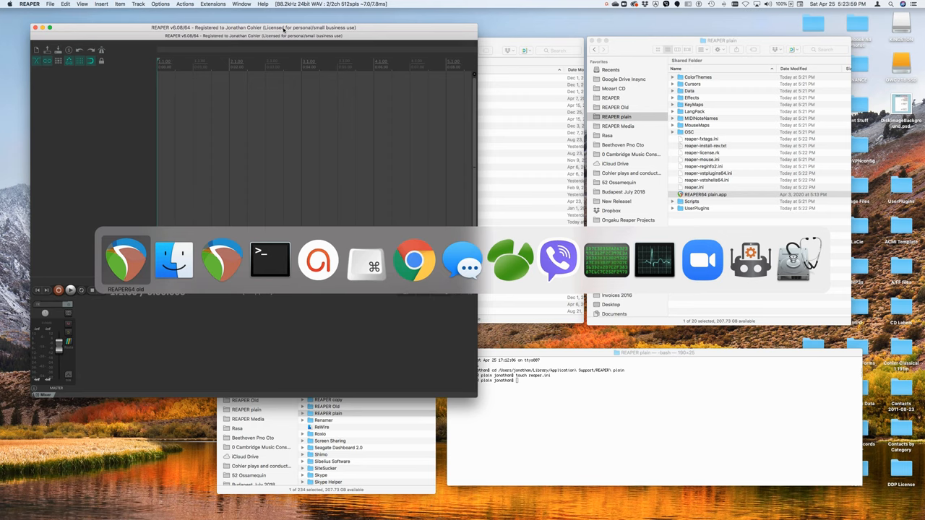
mouse_move(222, 260)
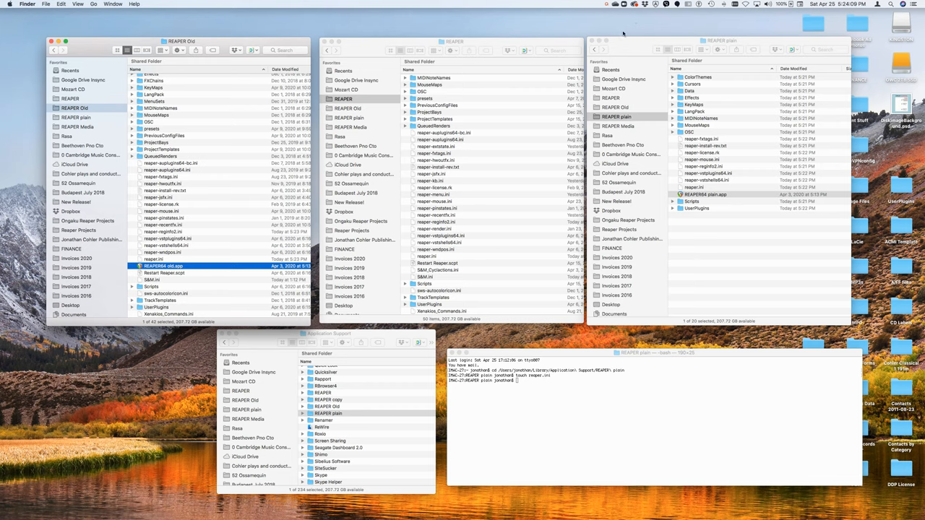
mouse_move(502, 192)
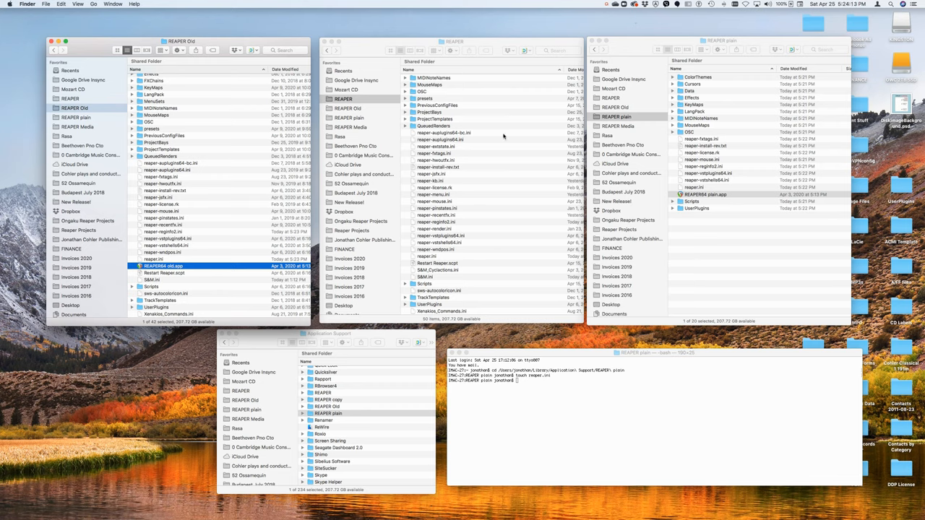
mouse_move(474, 41)
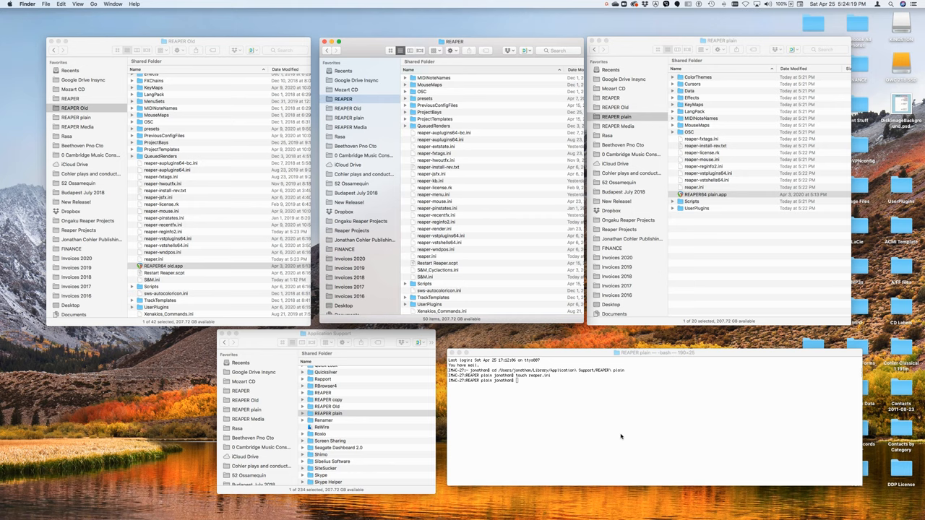
mouse_move(570, 388)
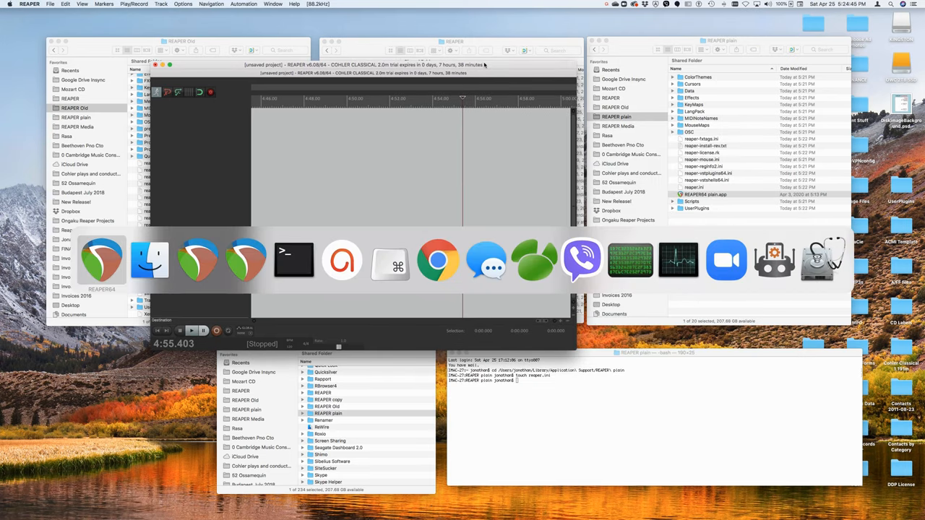
mouse_move(198, 258)
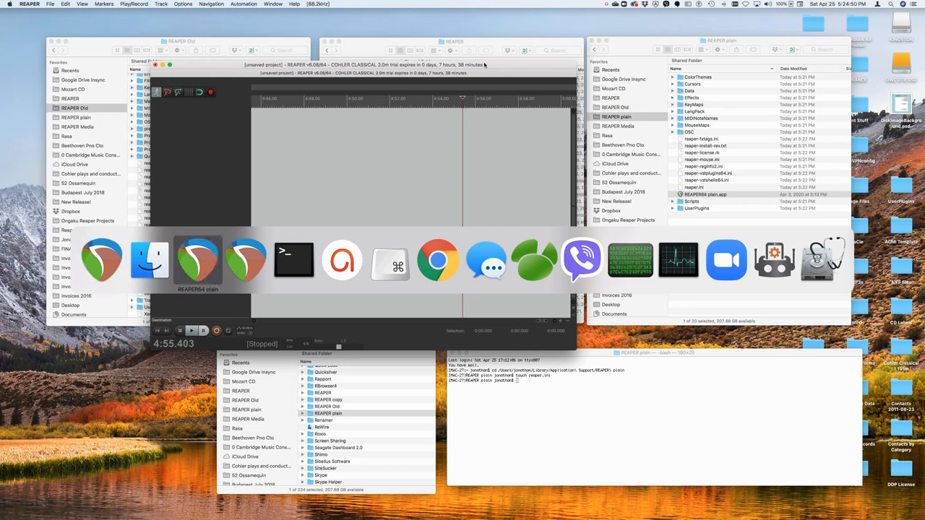
mouse_move(246, 260)
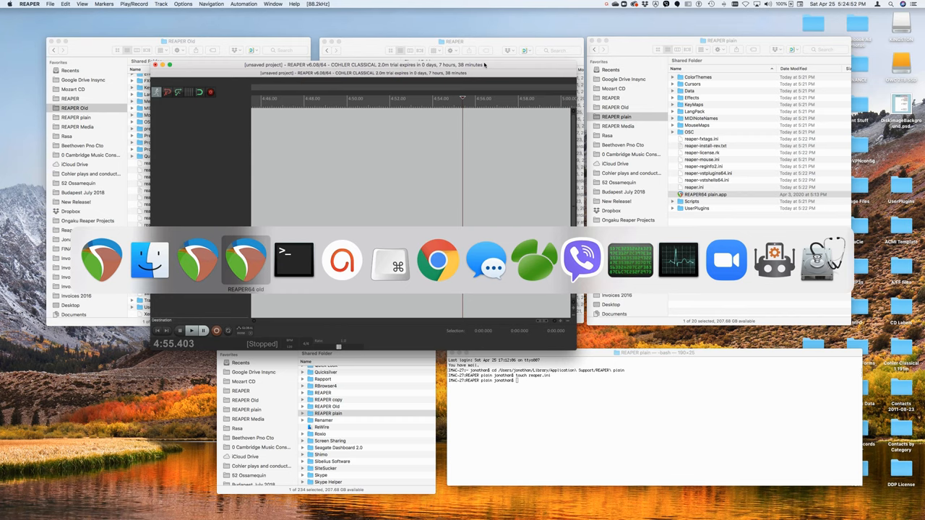
- Switch between the running plain, old and Cohler Classical REAPER windows
click(246, 260)
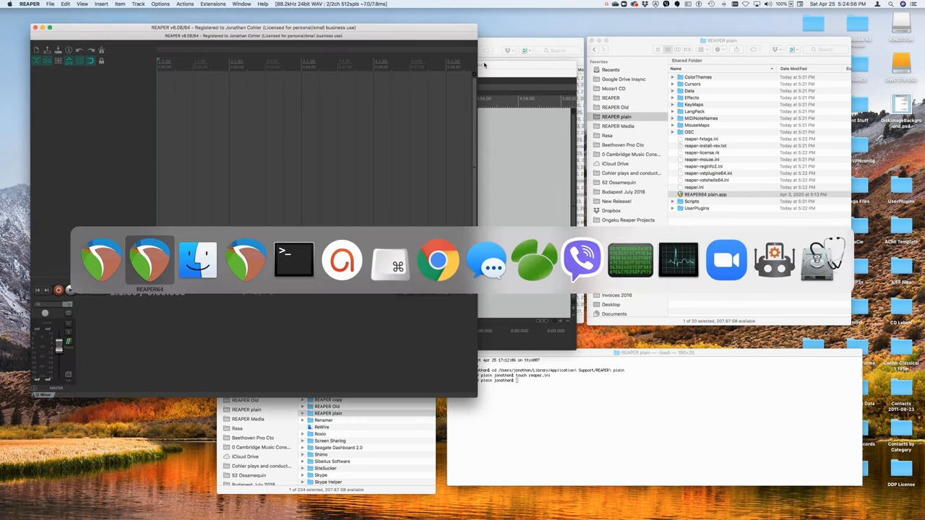
click(148, 260)
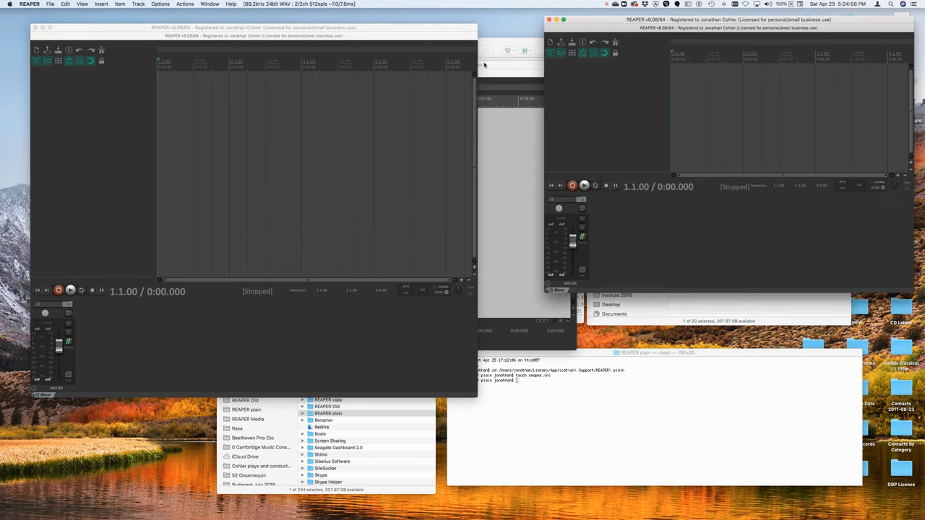